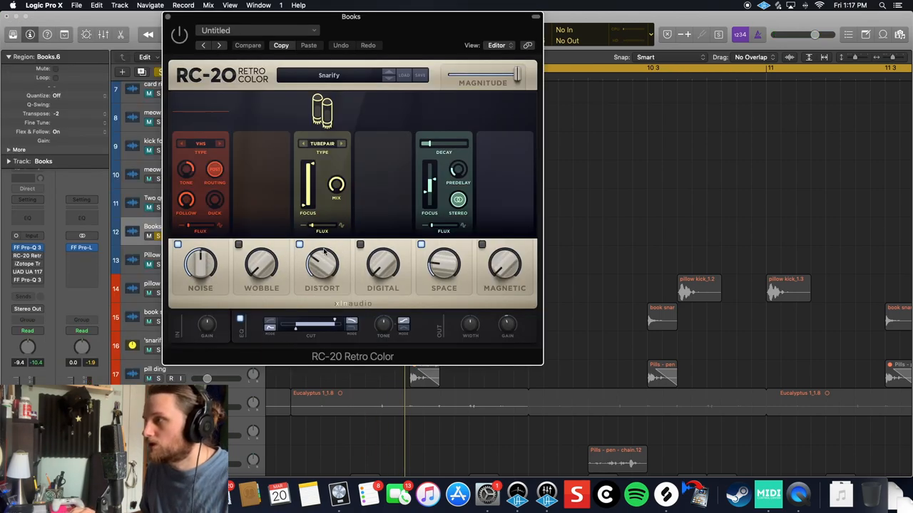
{"action": "mouse_move", "coordinate": [463, 315]}
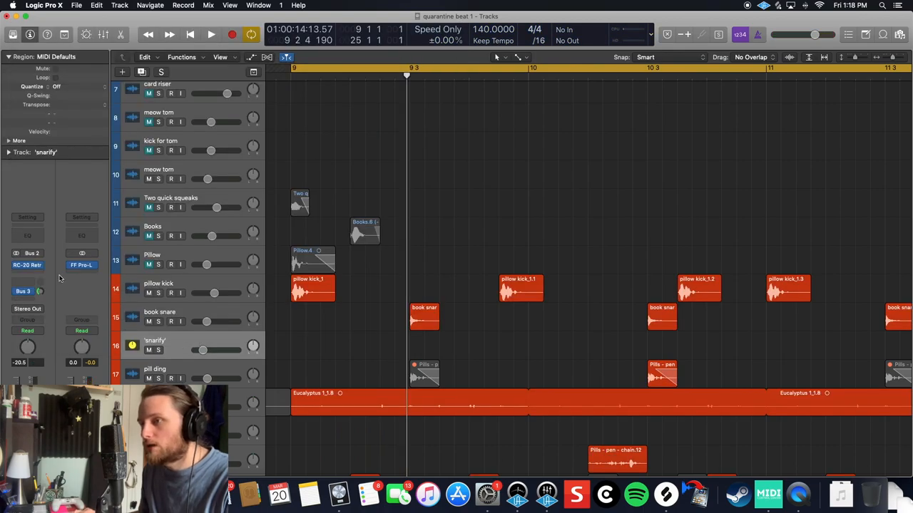
Add a pre-fader Bus 2 'snarify' send on the pill ding channel strip
{"action": "left_click", "coordinate": [27, 265]}
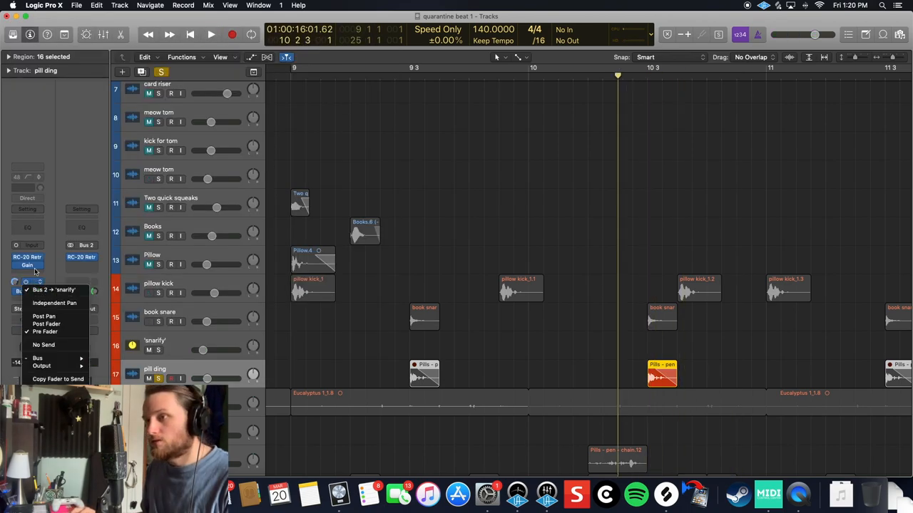
{"action": "left_click", "coordinate": [54, 291]}
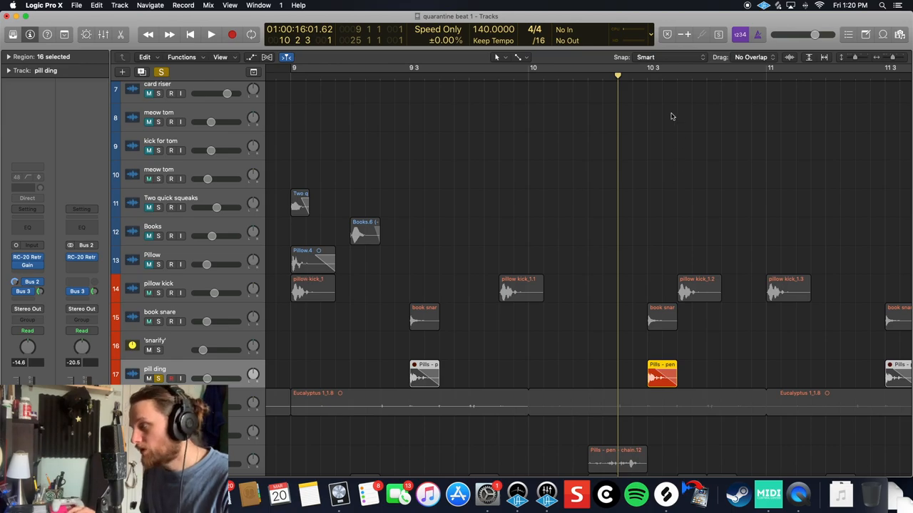